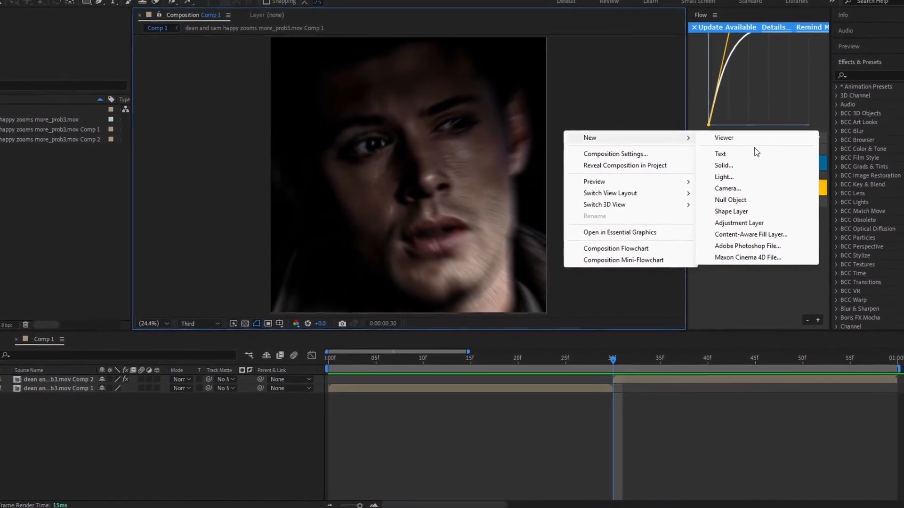
Create a white solid layer above both clips in Comp 1
left_click(724, 165)
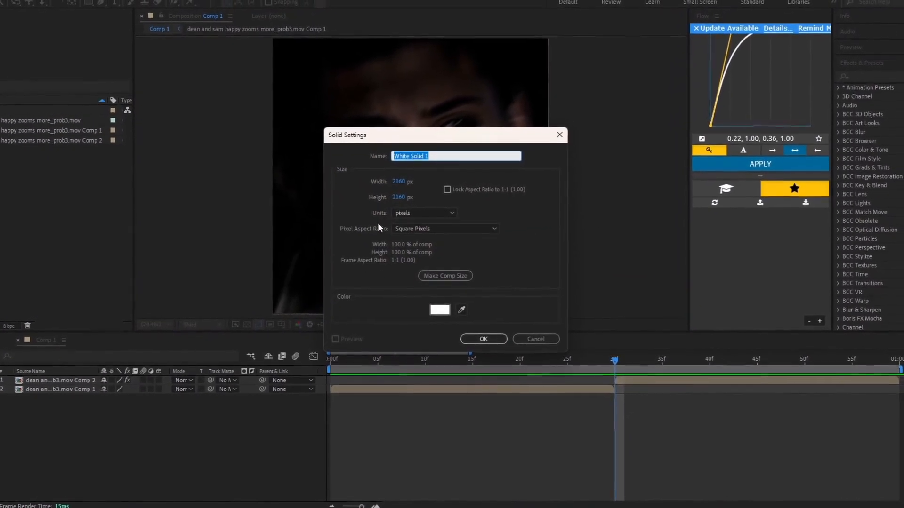
left_click(483, 339)
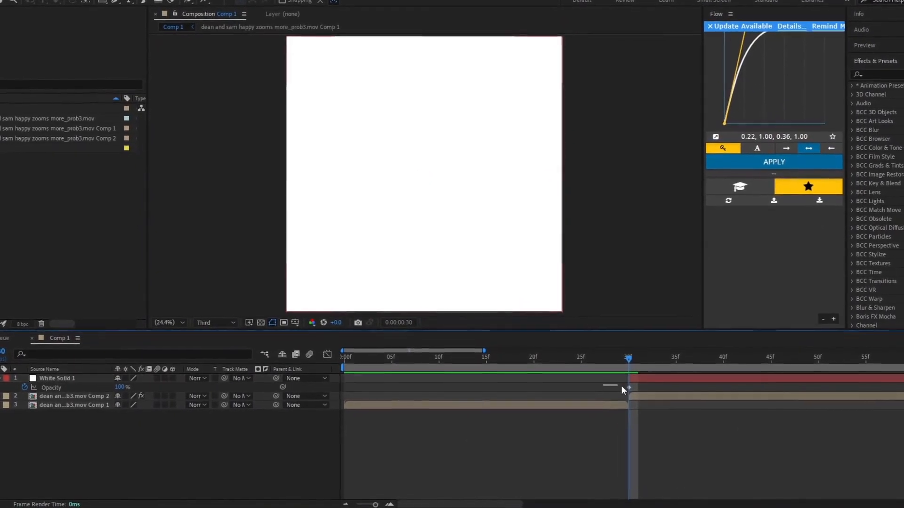
Select the flash's opacity keyframes and show them as a speed graph in the Graph Editor
left_click(57, 378)
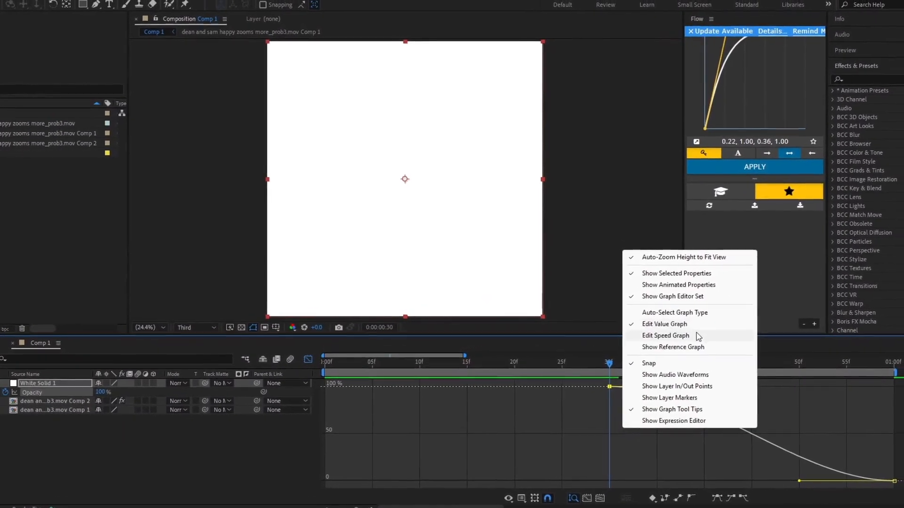
left_click(665, 336)
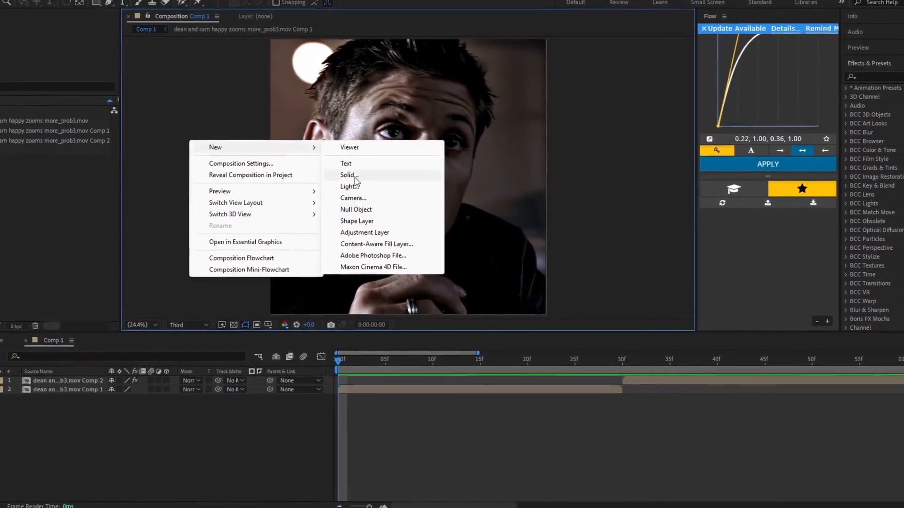
Create White Solid 2 as a new white solid atop Comp 1
left_click(346, 176)
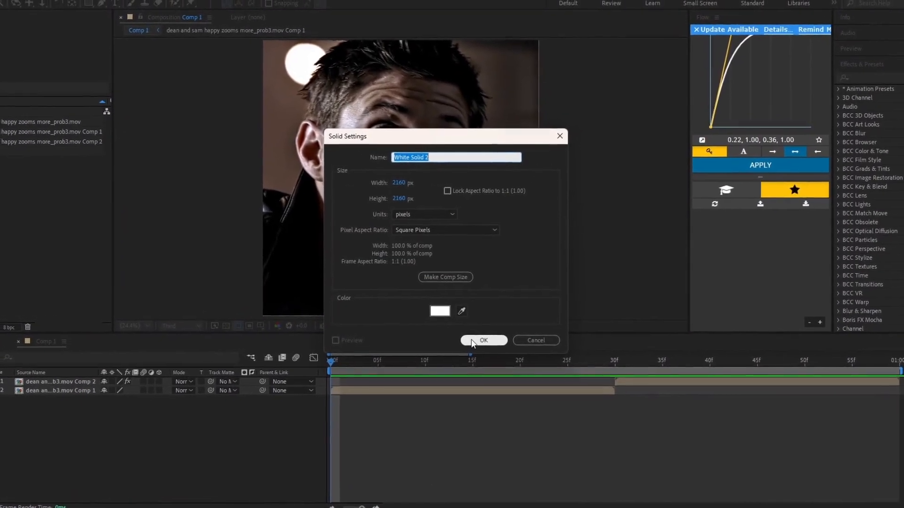
left_click(483, 340)
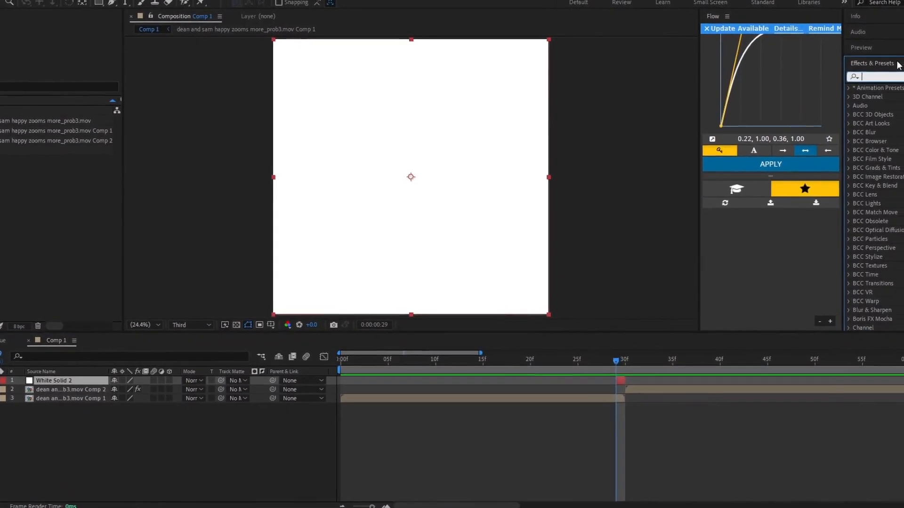
Search 'wipe' in Effects & Presets to find S_WipeLine
type("wipeline")
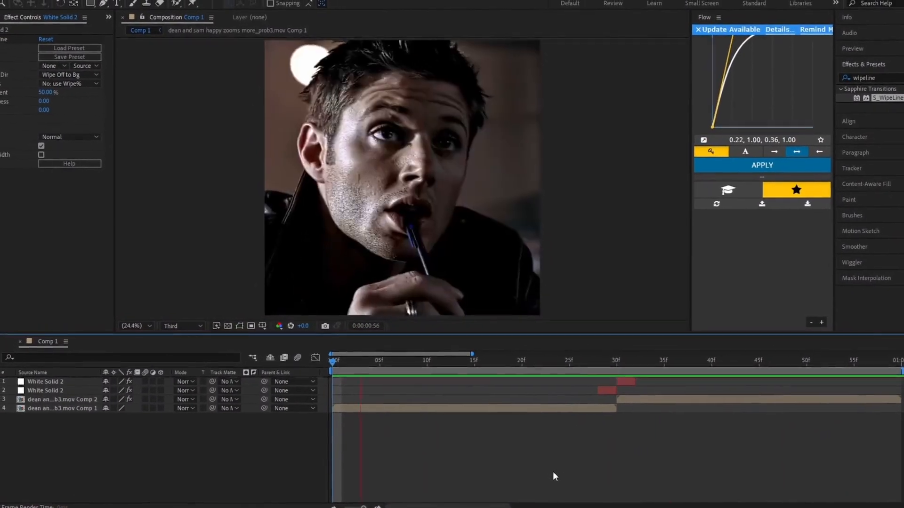
left_click(574, 361)
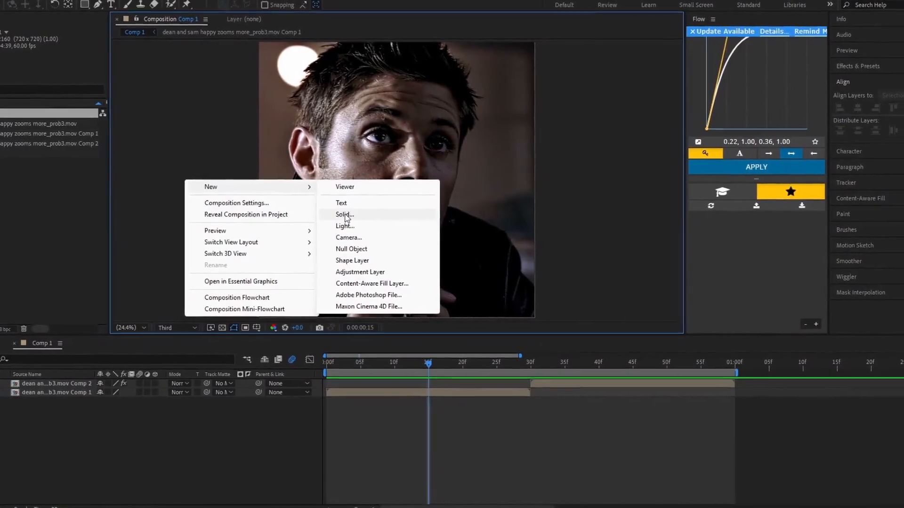
Create White Solid 4 as a narrow white bar spanning the cut
left_click(342, 215)
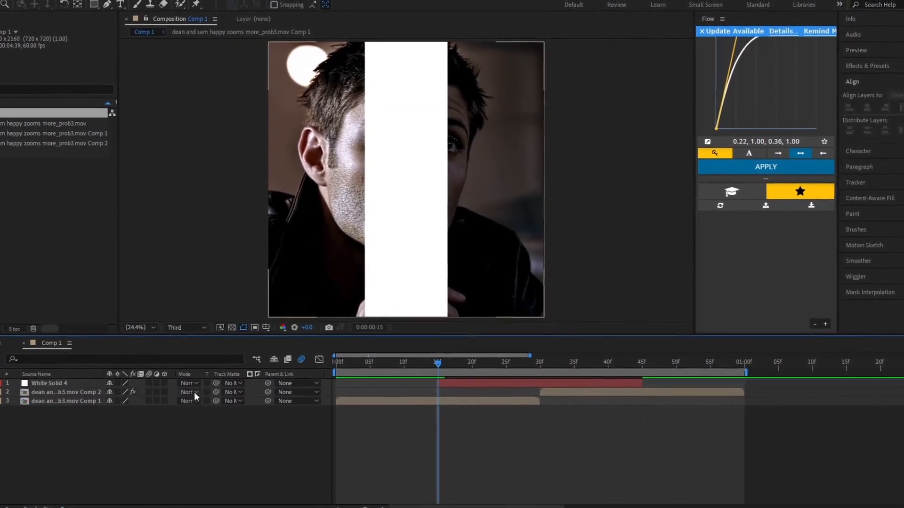
left_click(49, 381)
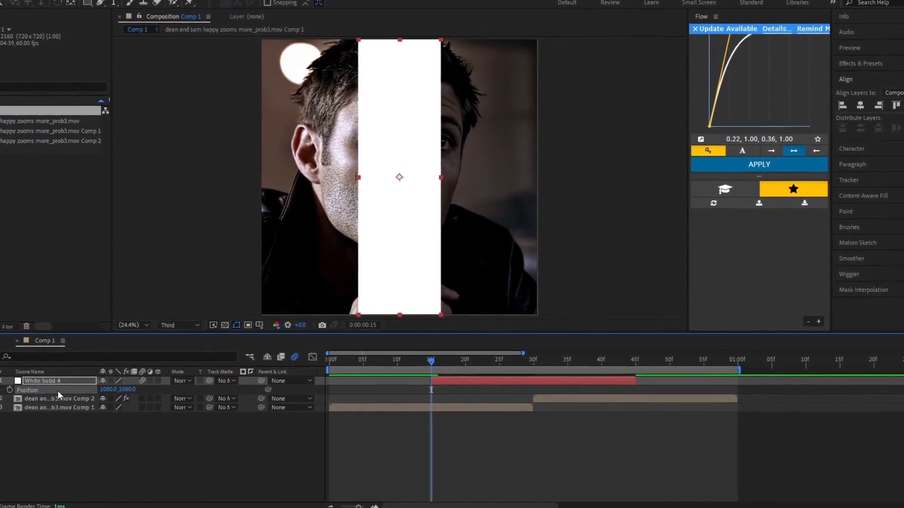
Open the bar's Position property options and move the current time toward the bar's end
right_click(28, 390)
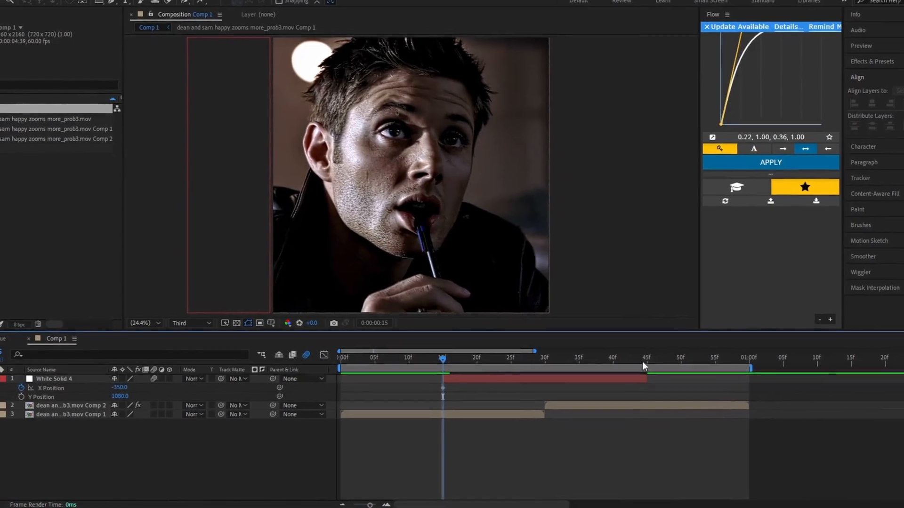
left_click(635, 366)
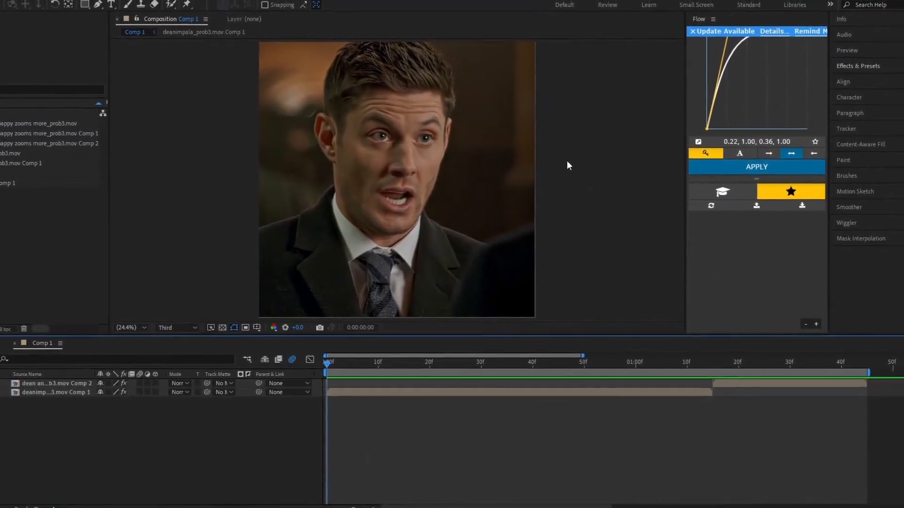
Add a new adjustment layer to Comp 1 from the viewer's context menu
right_click(568, 166)
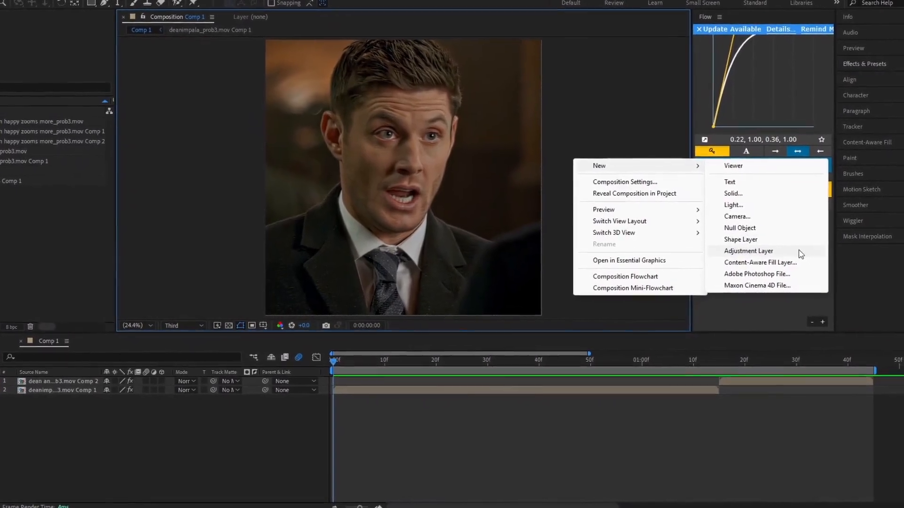
left_click(748, 251)
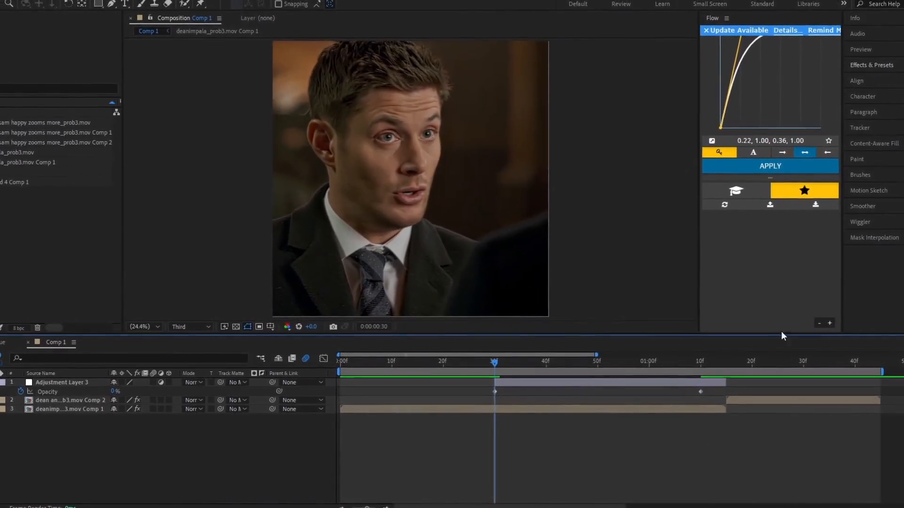
Search the Effects & Presets library for 'omino'
left_click(866, 65)
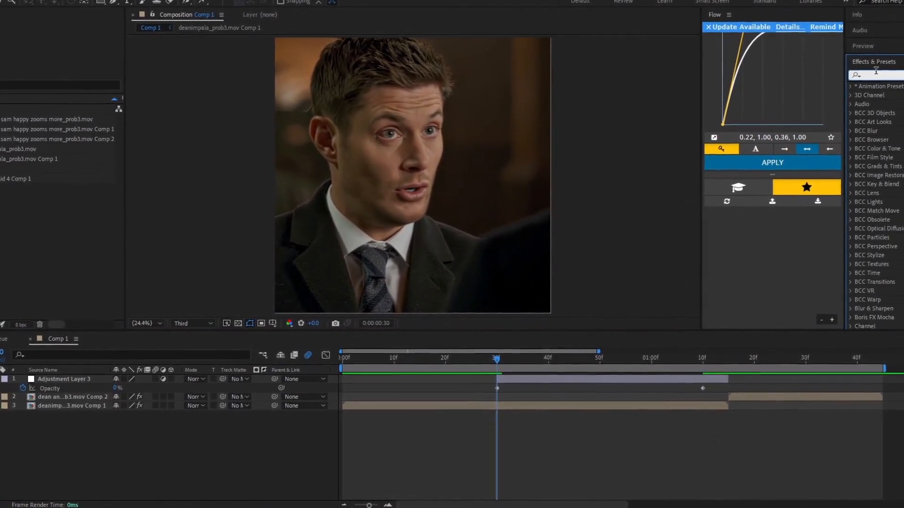
type("omino")
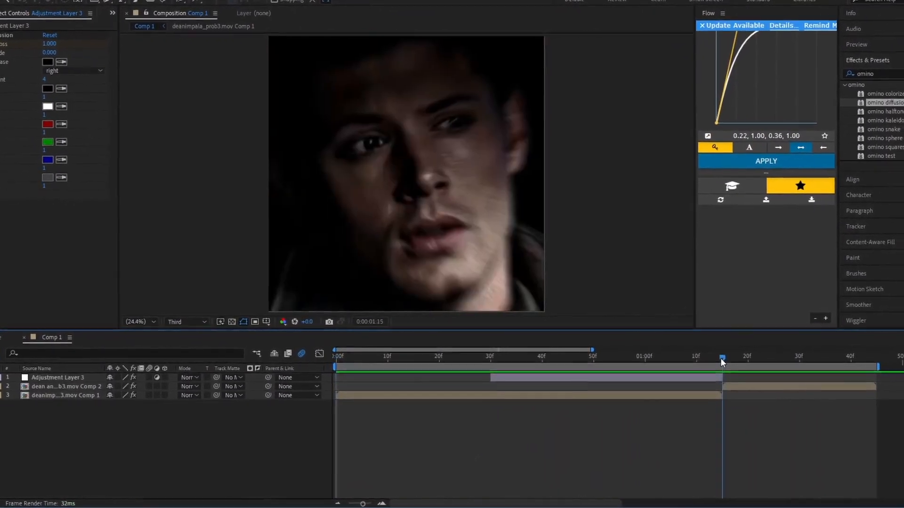
Create a new white solid layer for the cut transition
right_click(415, 173)
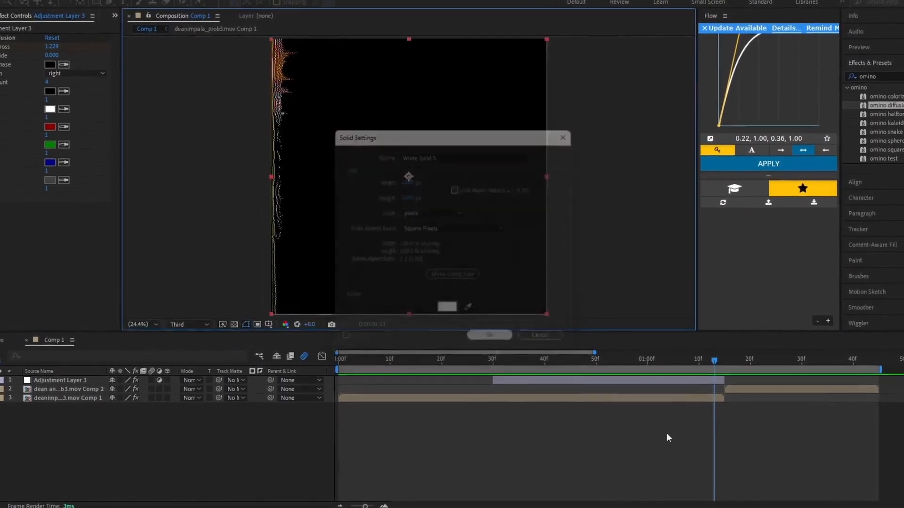
left_click(489, 335)
type("wipeli")
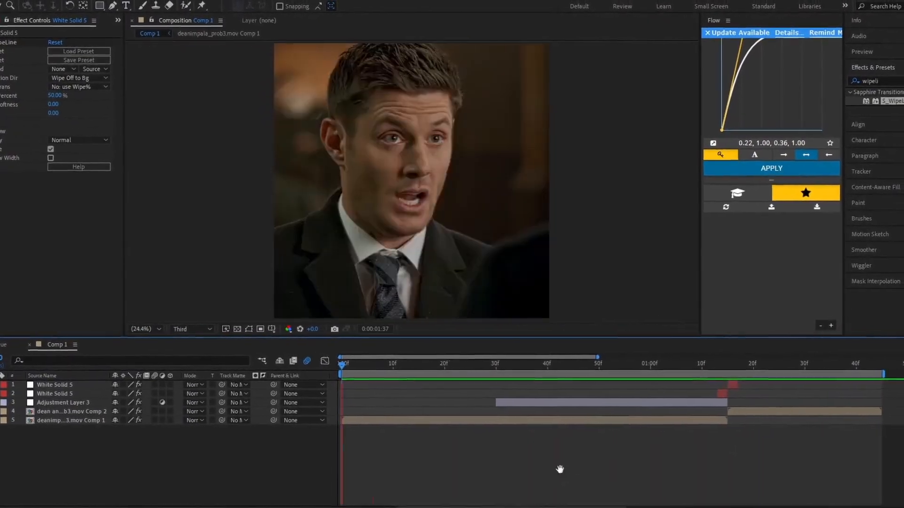
Search 'transfo' for Adjustment Layer 3 and view its Scale animation as a value curve
left_click(704, 364)
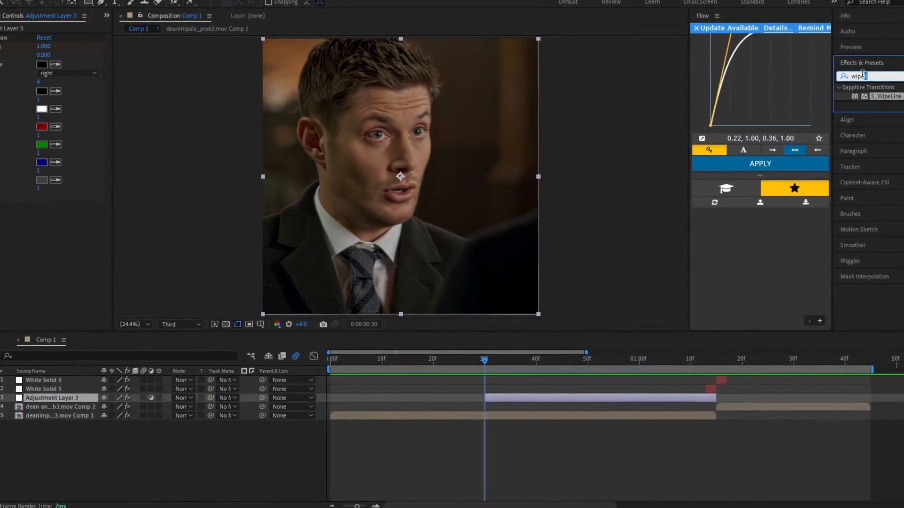
type("transfo")
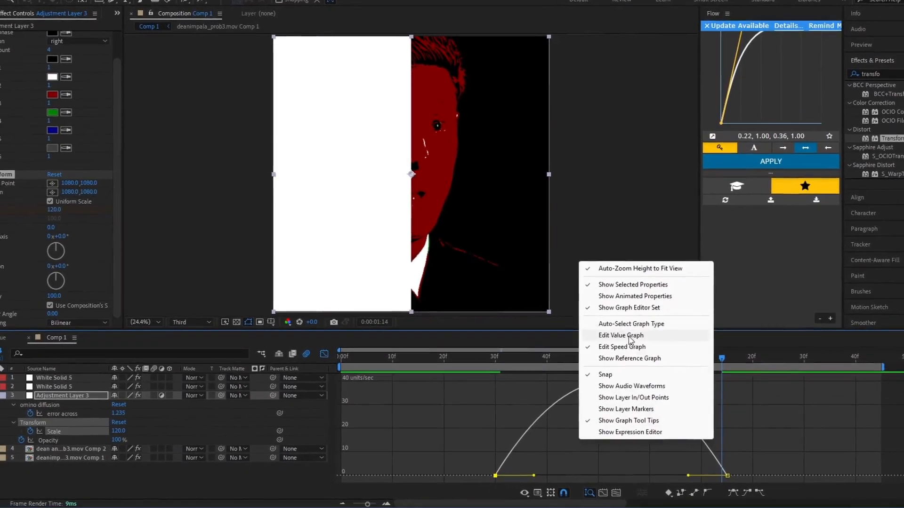
left_click(621, 335)
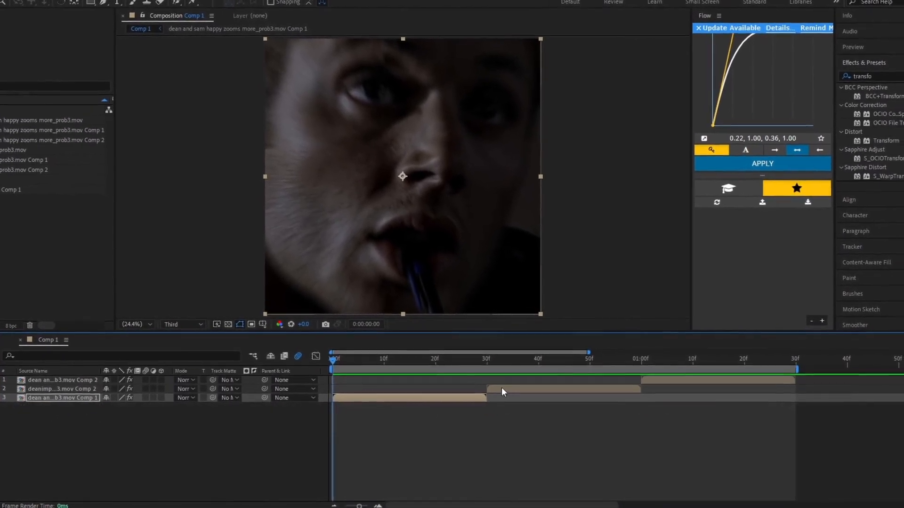
Stagger the three clips end to end in Comp 1 and start adding a layer
left_click(485, 358)
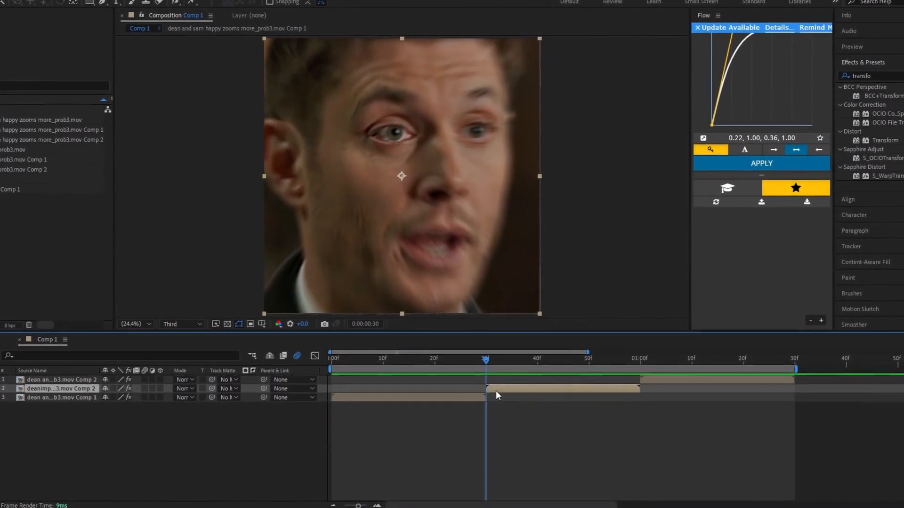
left_click(648, 361)
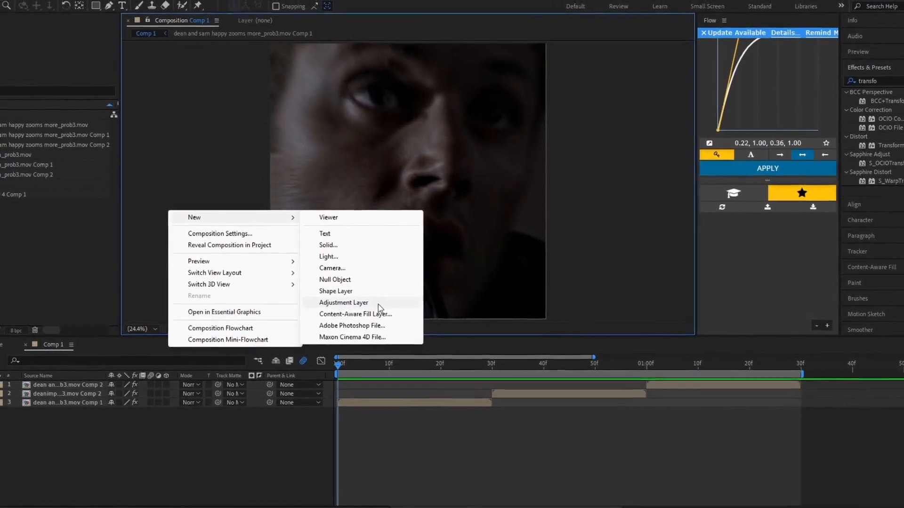
Add Adjustment Layer 4 above the three clips and apply Sapphire S_Shake to it
left_click(343, 303)
type("shak")
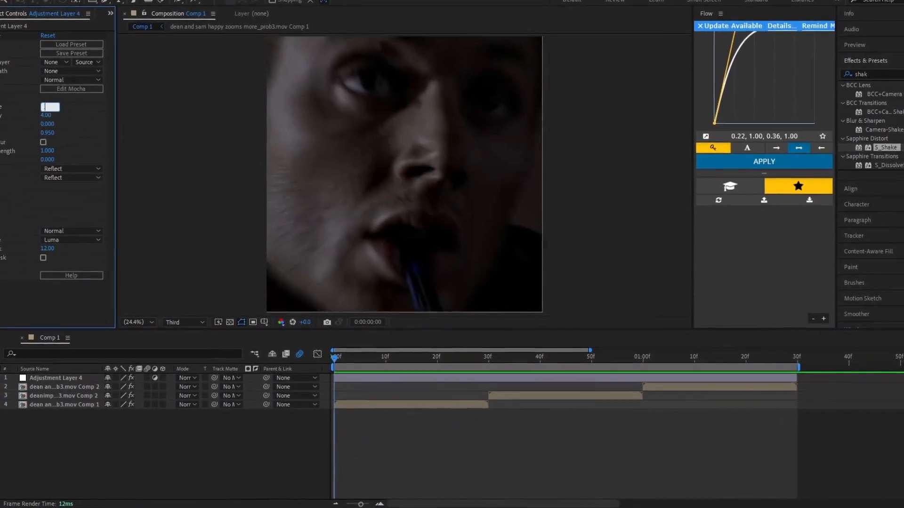
left_click(546, 357)
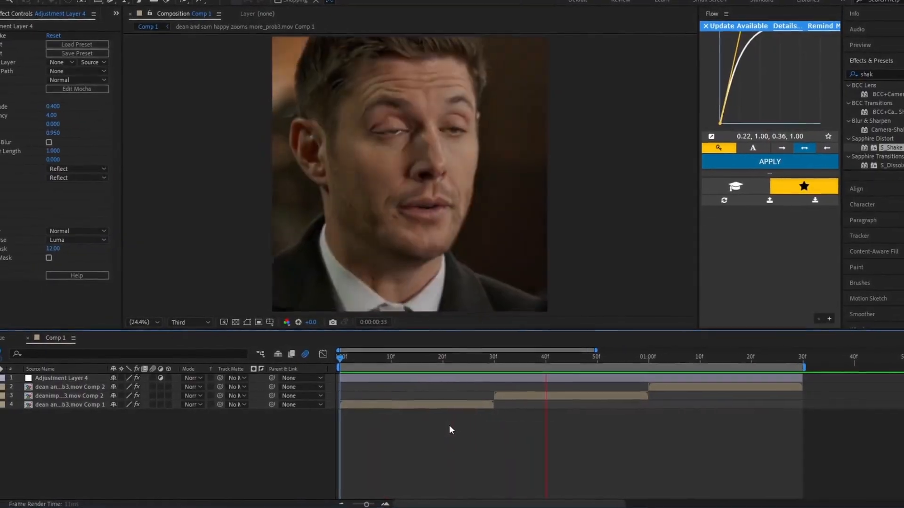